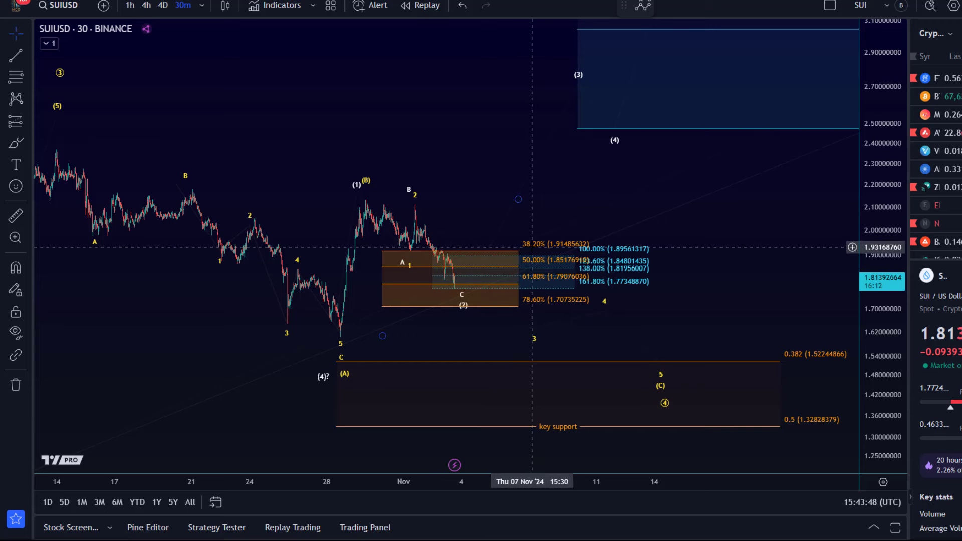
mouse_move(382, 300)
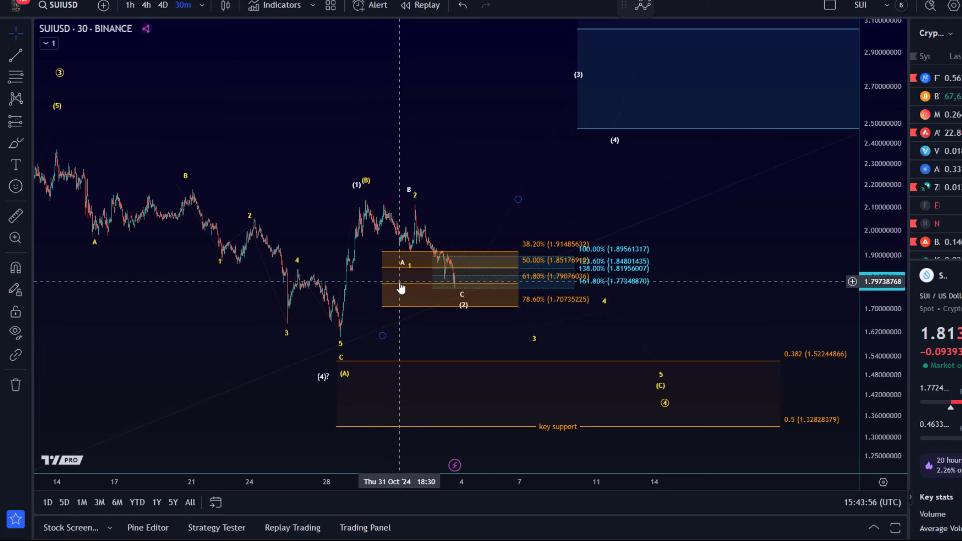
mouse_move(434, 252)
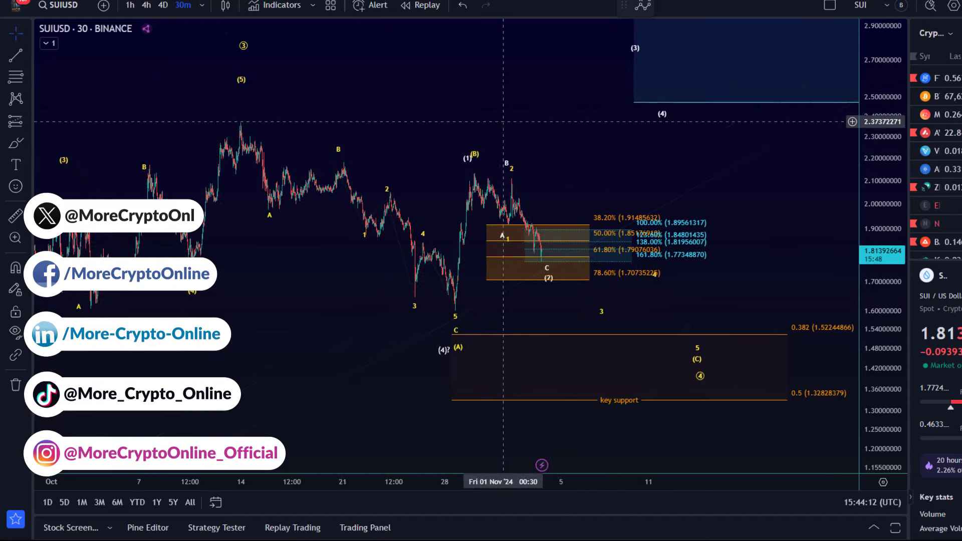
Scroll the 30-minute chart right toward the recent low beside the (2) marker.
scroll("right", 3)
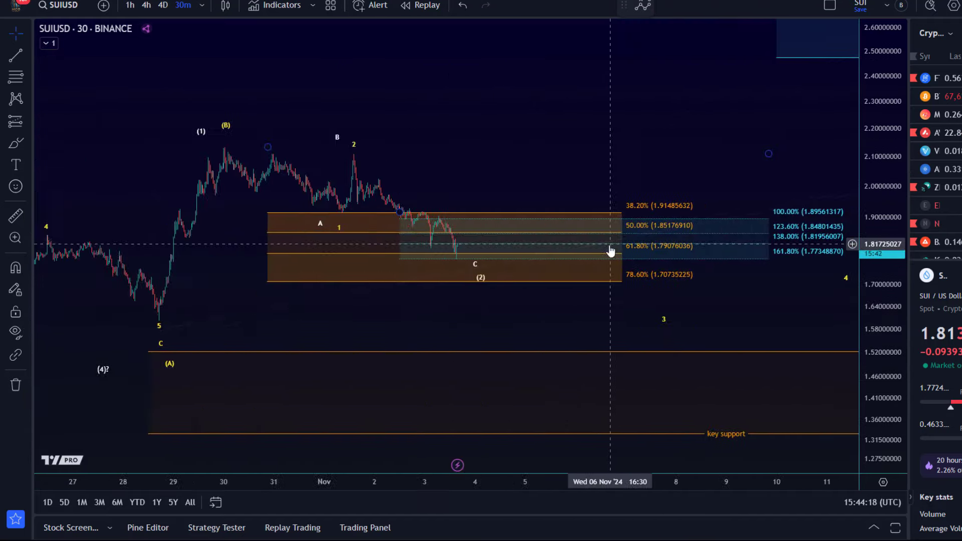
mouse_move(544, 316)
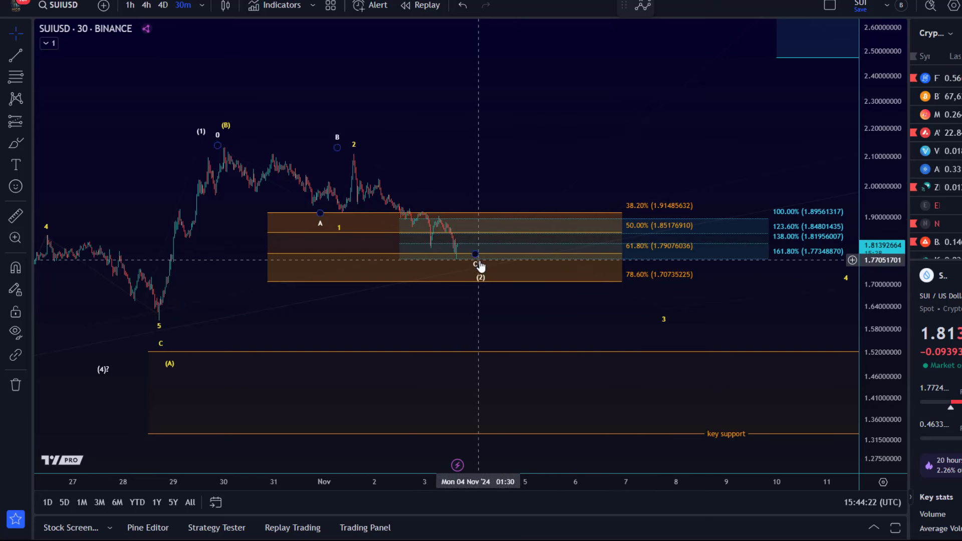
mouse_move(448, 263)
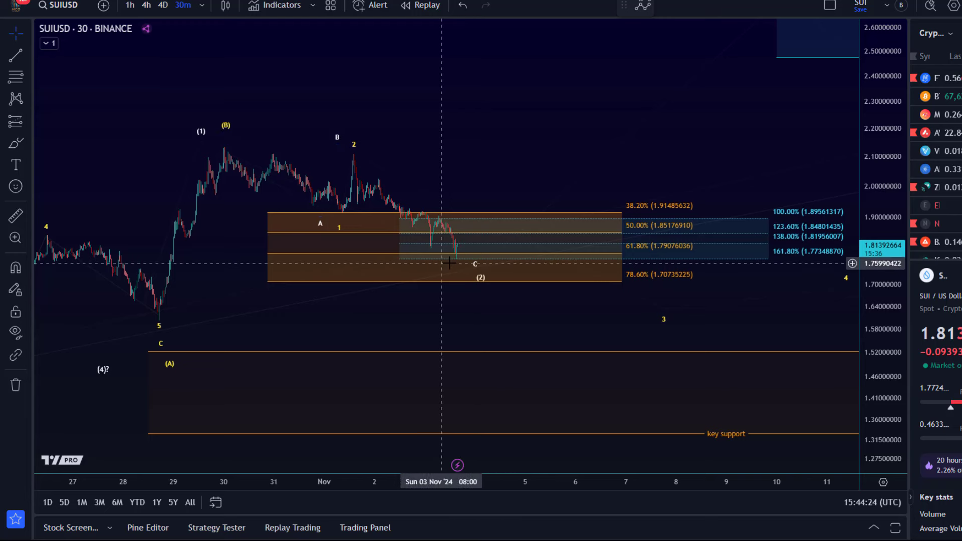
mouse_move(801, 255)
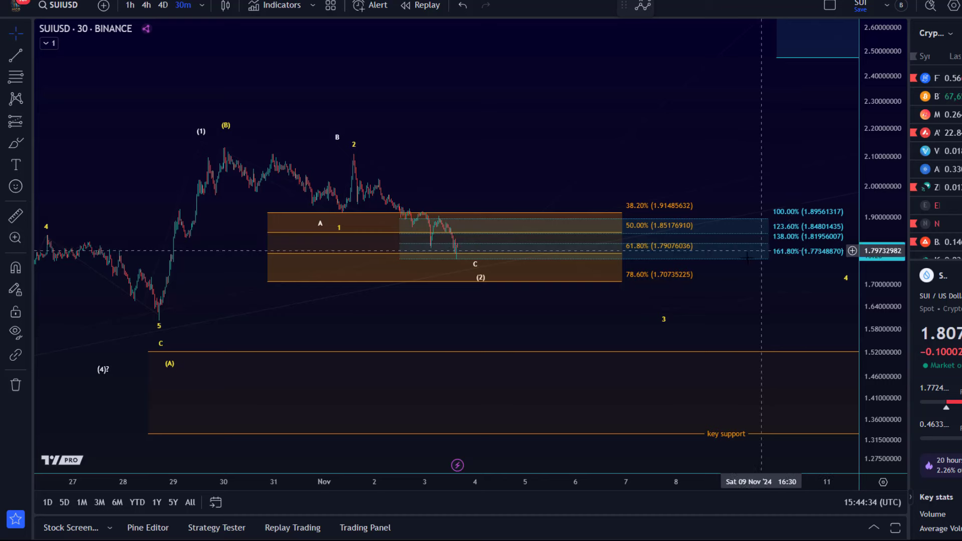
mouse_move(454, 268)
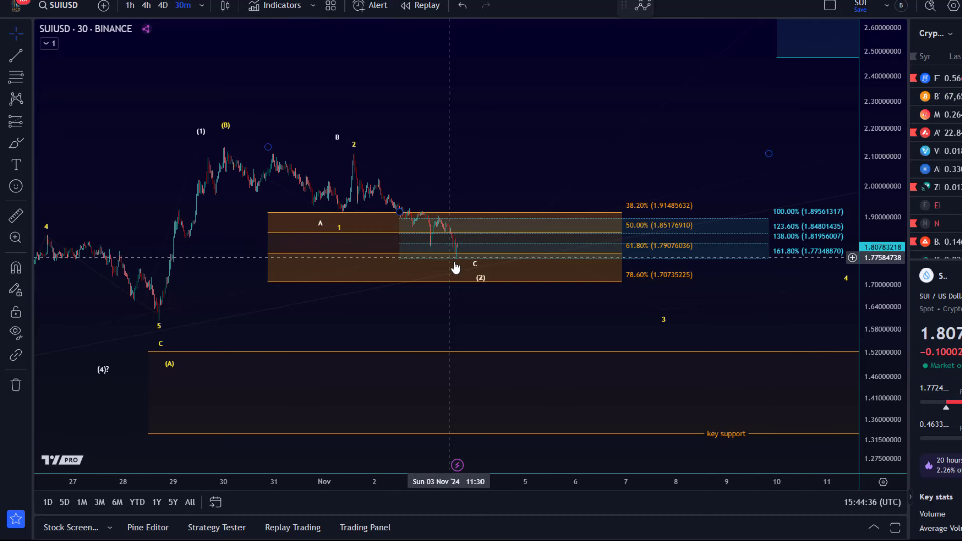
mouse_move(451, 260)
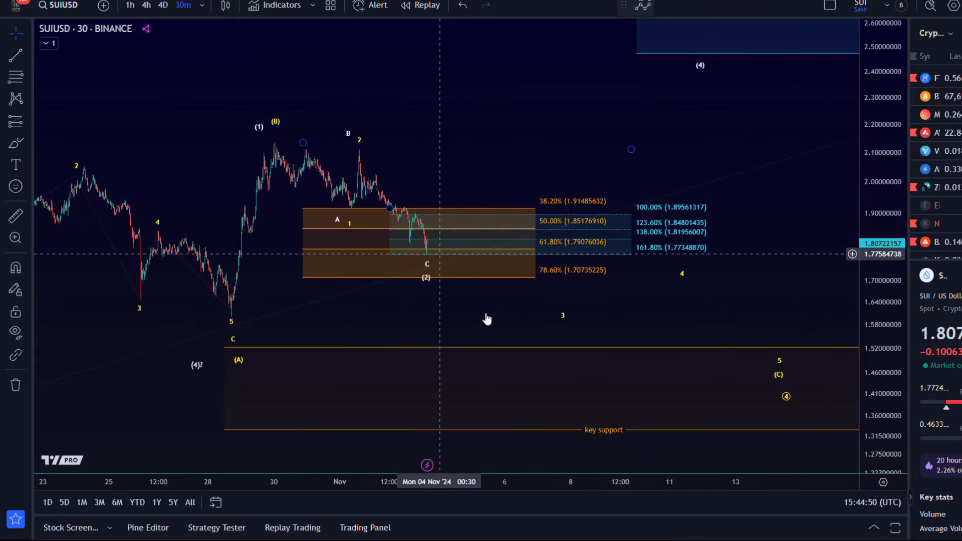
mouse_move(560, 276)
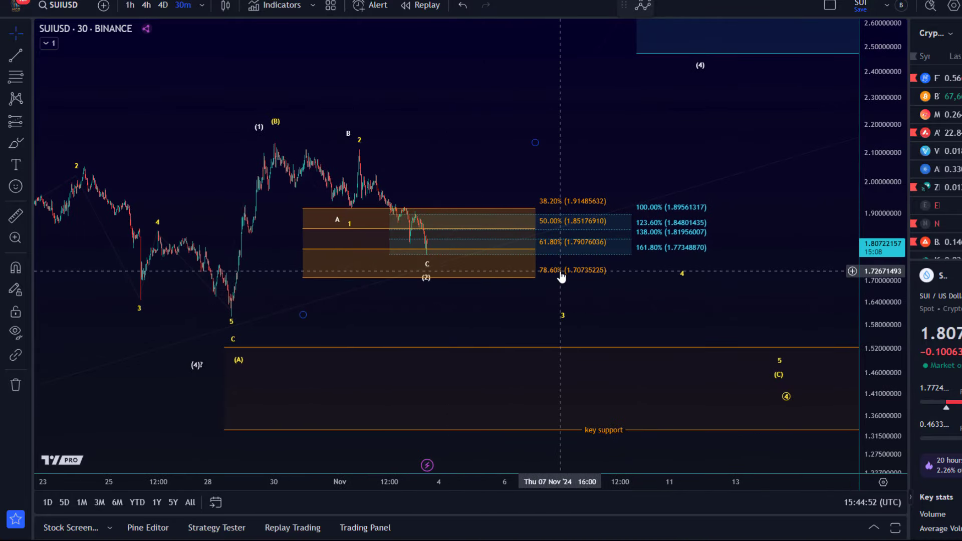
mouse_move(517, 255)
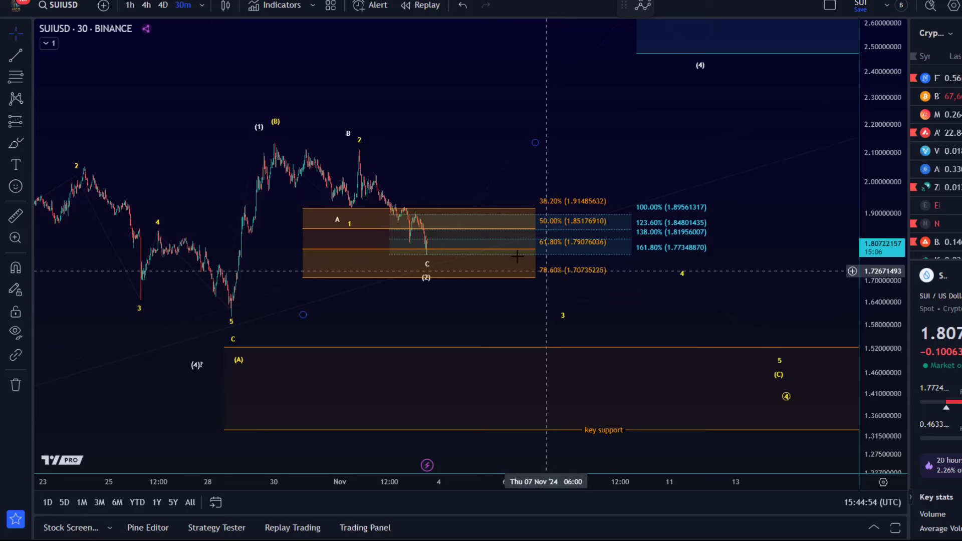
mouse_move(517, 256)
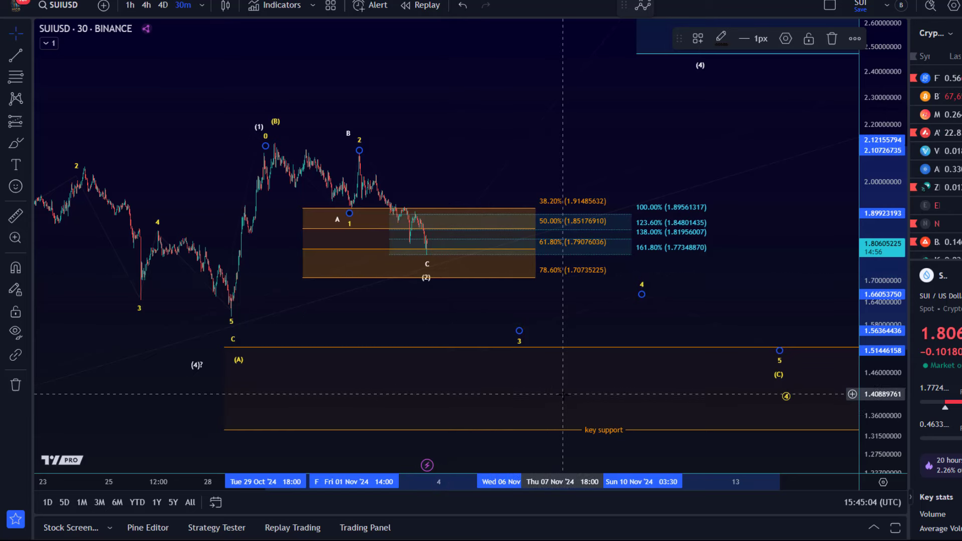
mouse_move(445, 265)
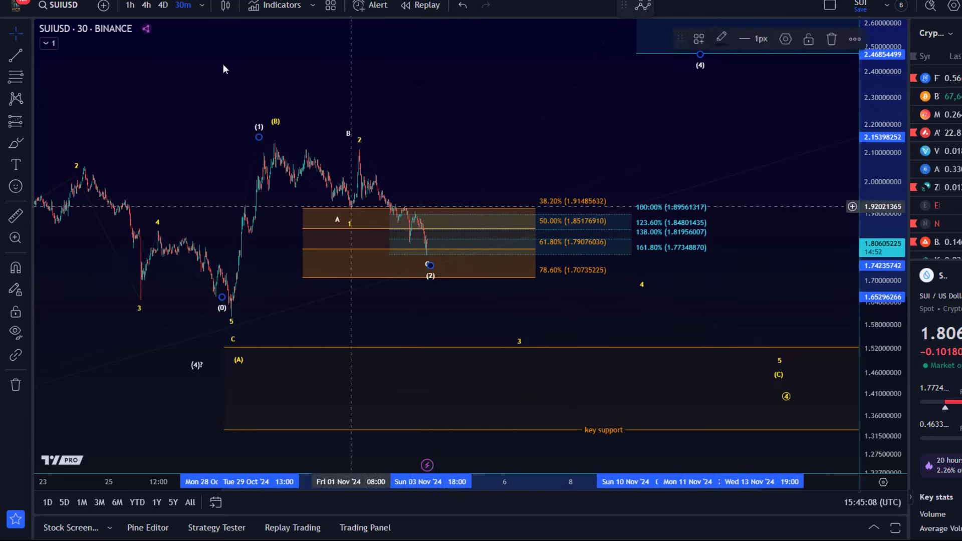
mouse_move(279, 178)
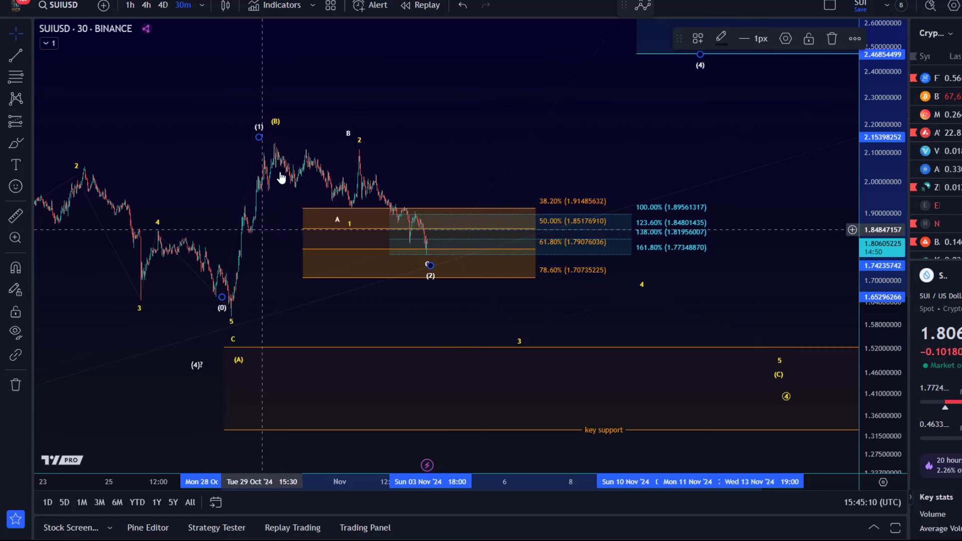
mouse_move(424, 256)
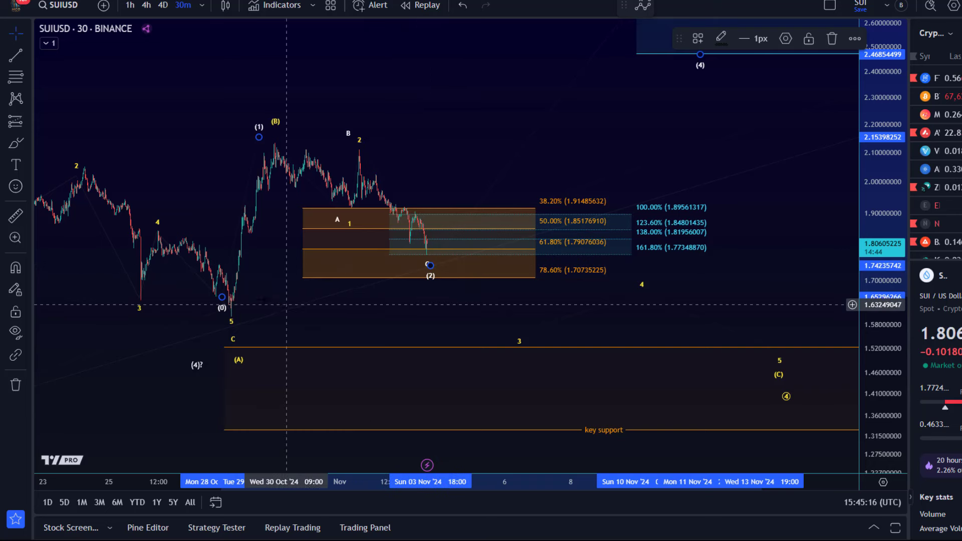
mouse_move(232, 324)
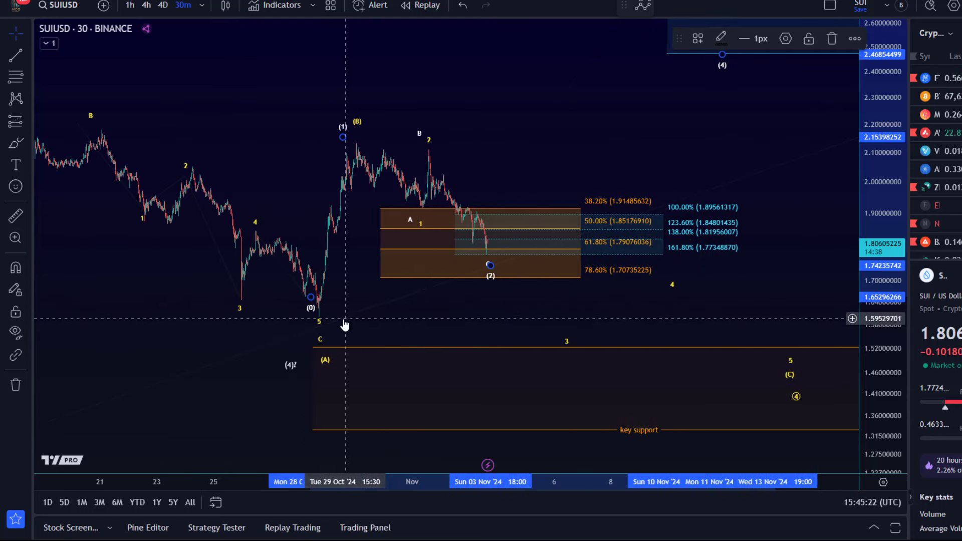
mouse_move(337, 323)
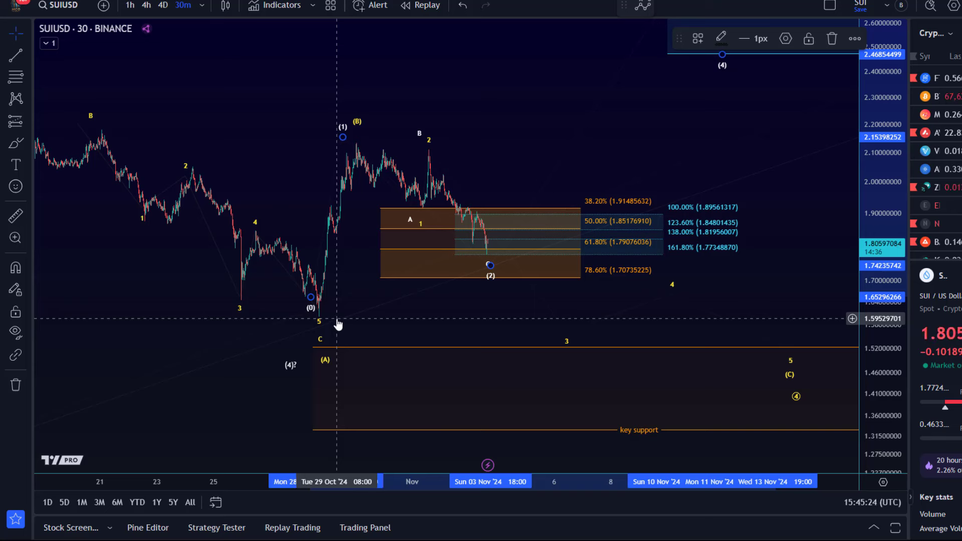
mouse_move(487, 242)
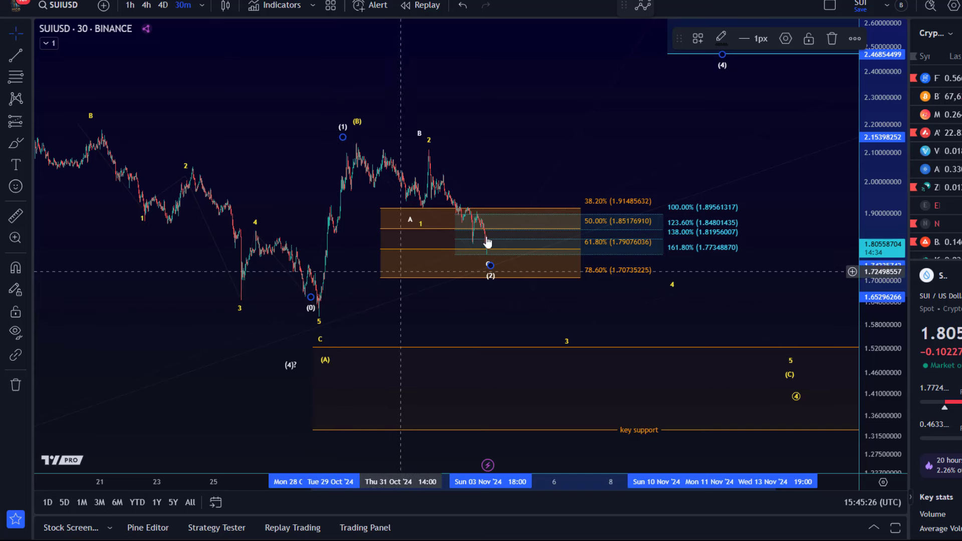
mouse_move(488, 241)
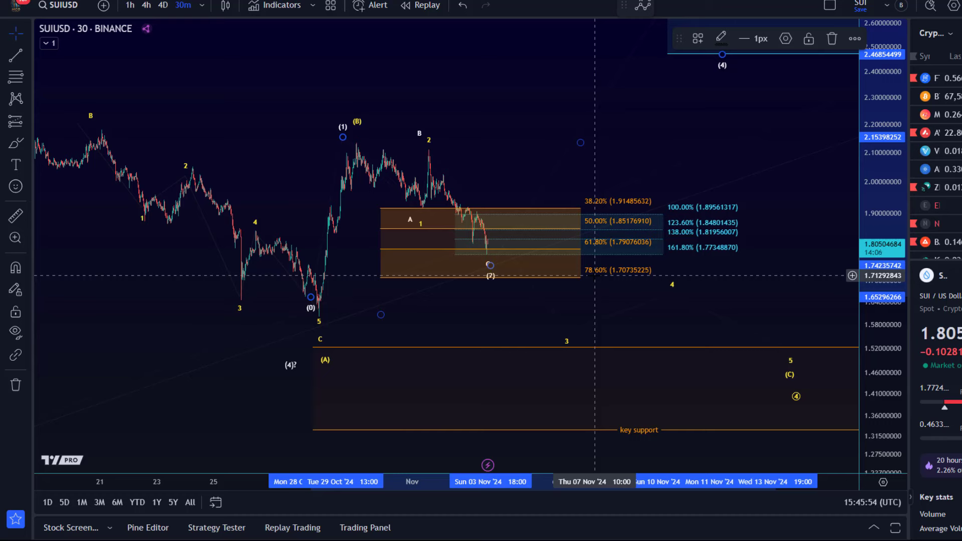
mouse_move(490, 235)
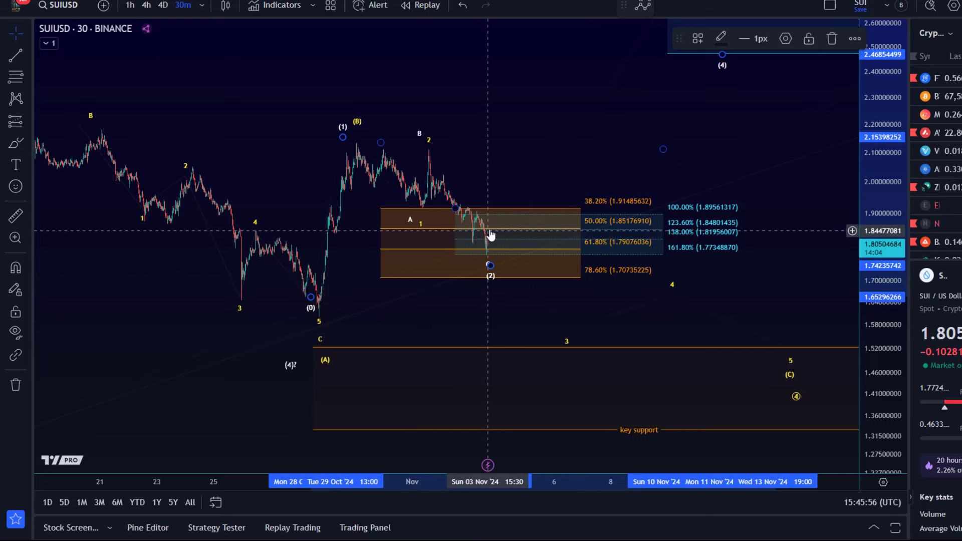
mouse_move(494, 263)
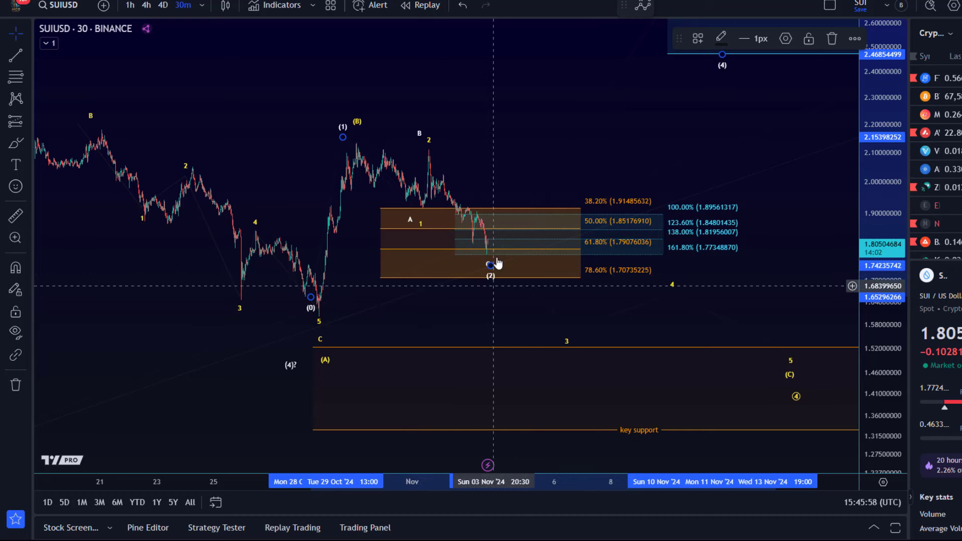
mouse_move(515, 257)
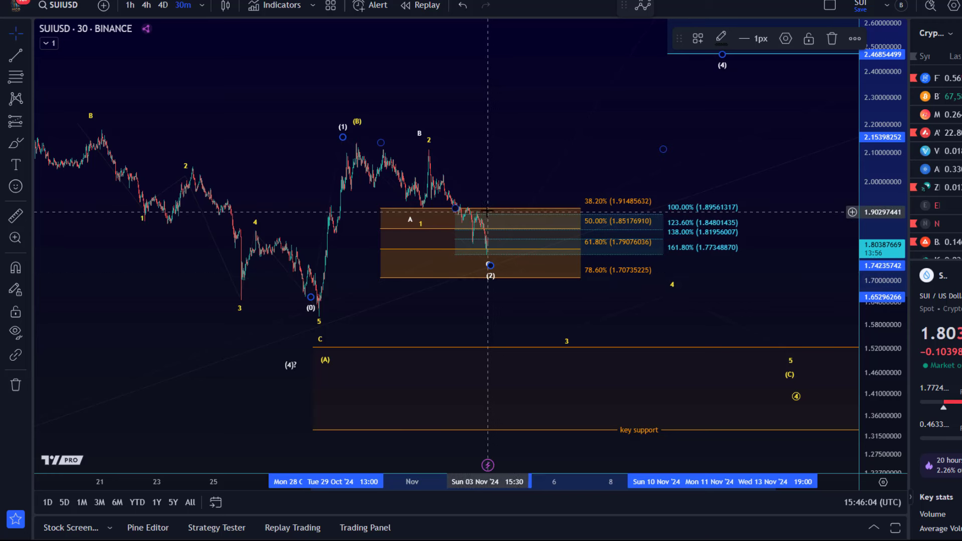
mouse_move(482, 219)
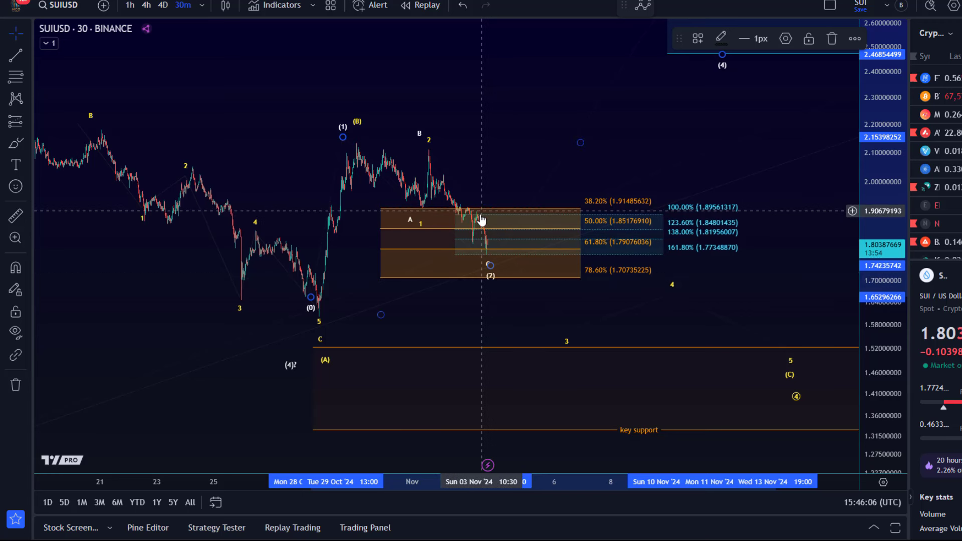
mouse_move(485, 215)
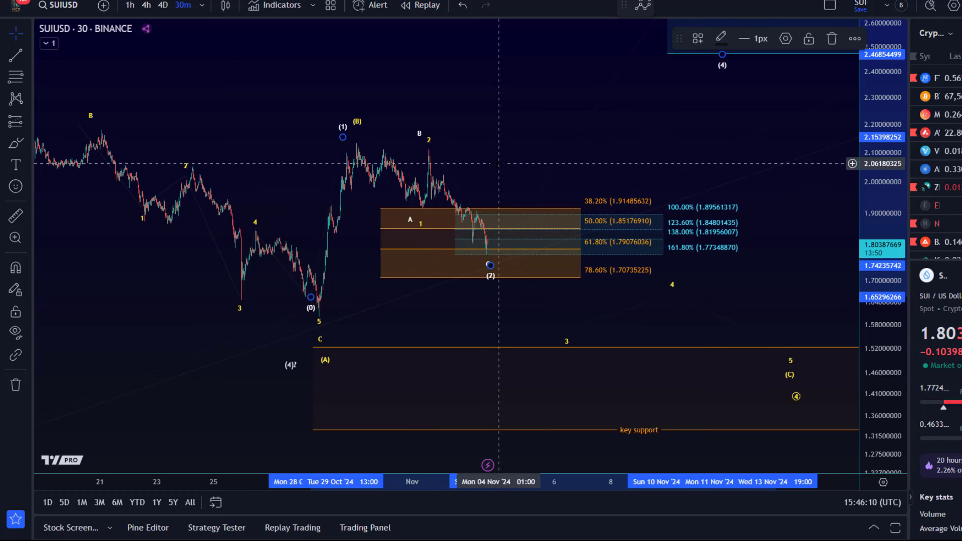
mouse_move(480, 151)
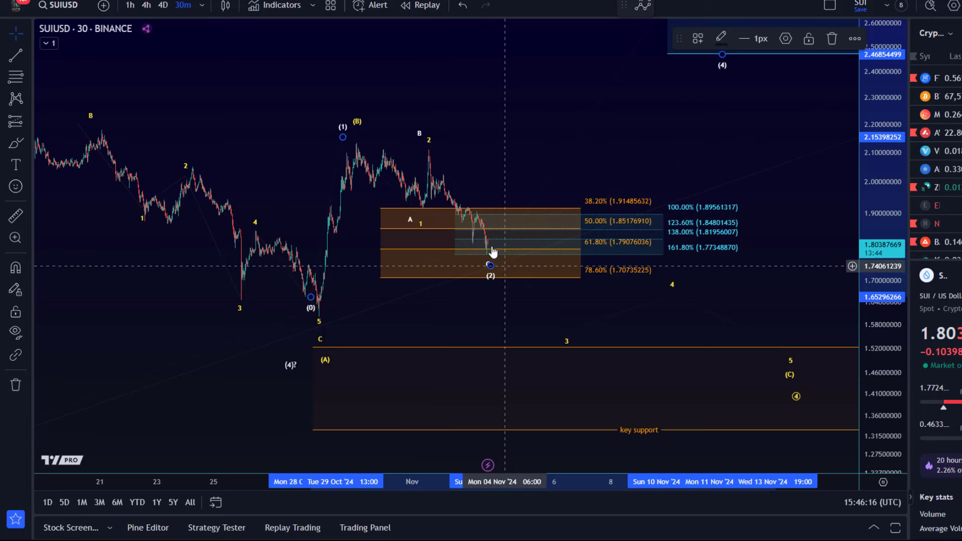
mouse_move(565, 272)
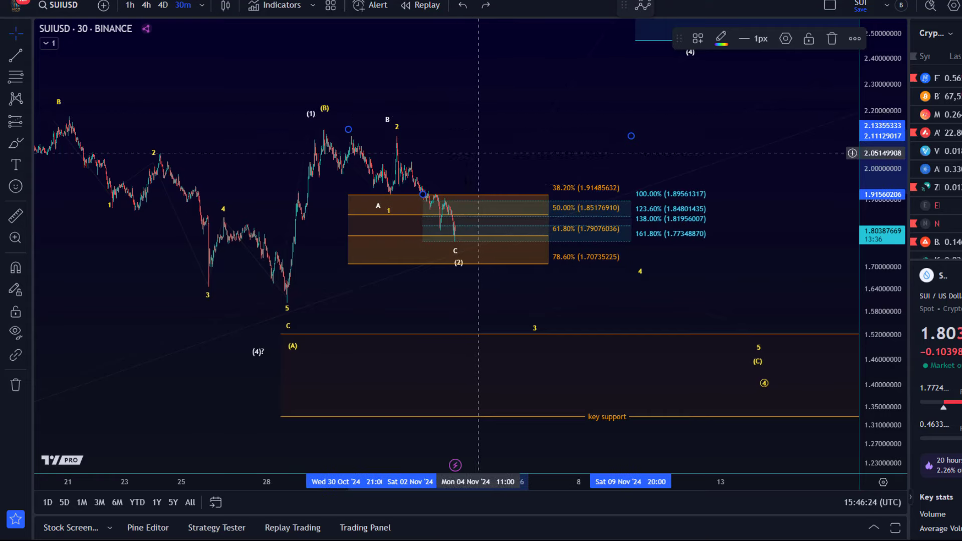
mouse_move(624, 346)
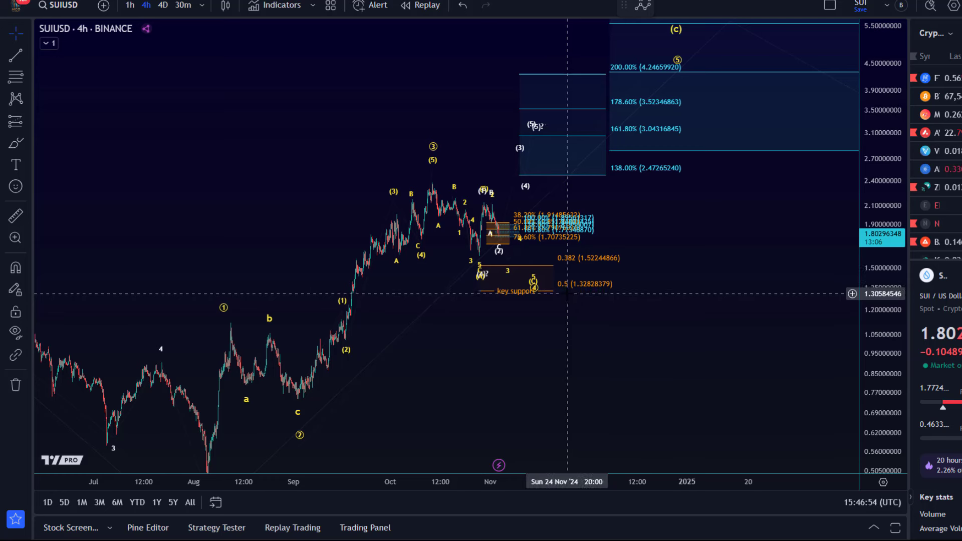
mouse_move(560, 293)
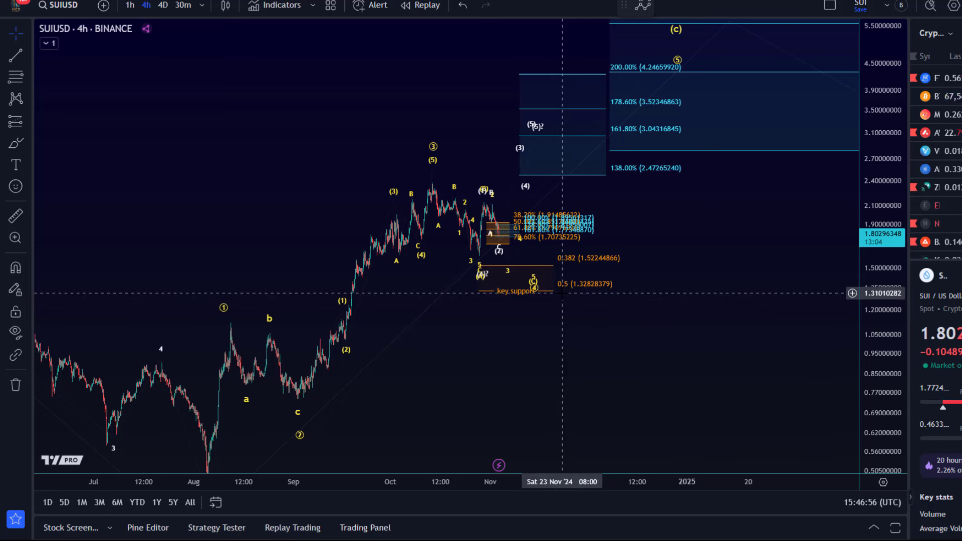
mouse_move(539, 268)
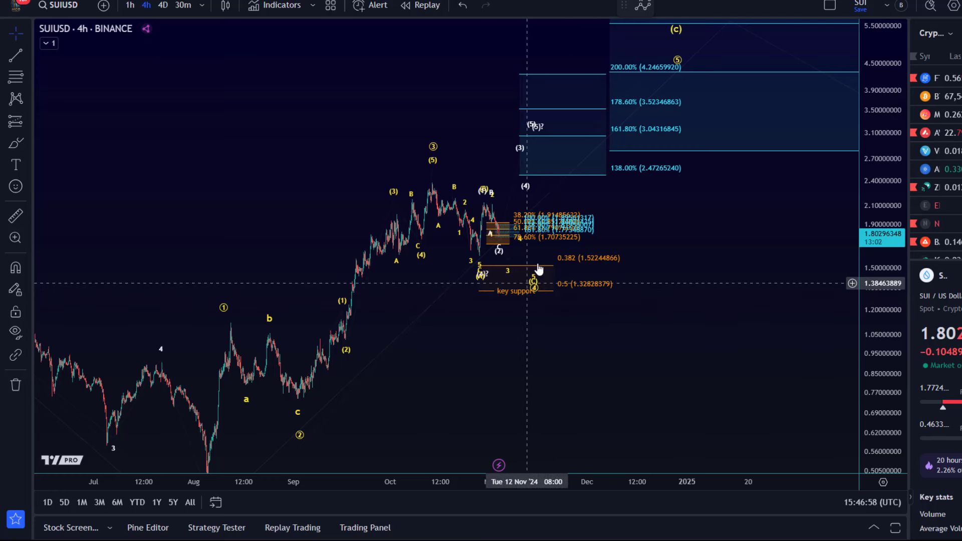
mouse_move(646, 118)
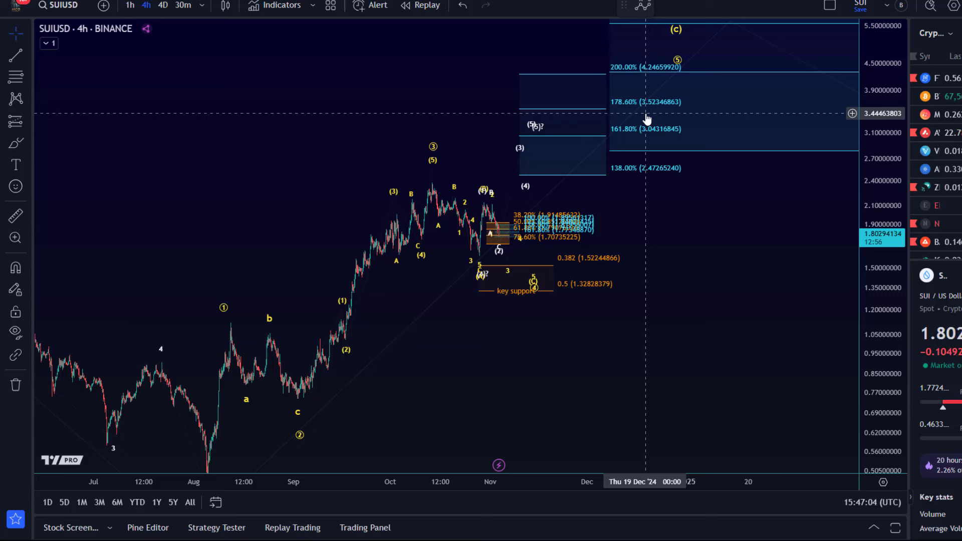
mouse_move(540, 234)
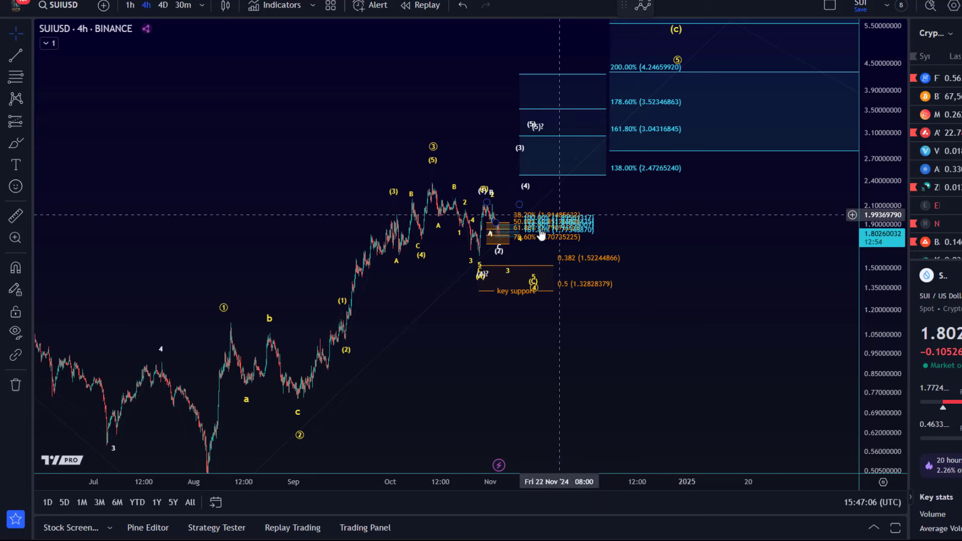
mouse_move(680, 85)
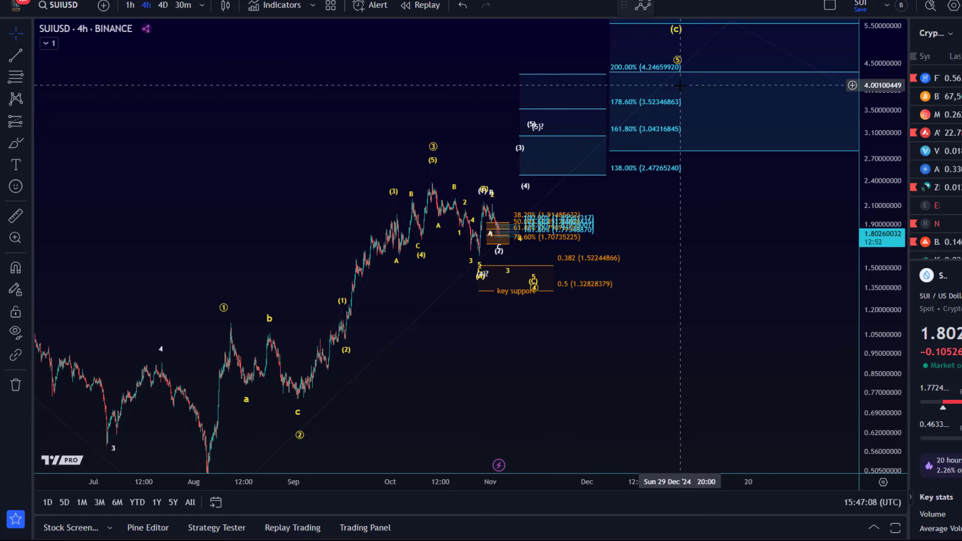
mouse_move(680, 85)
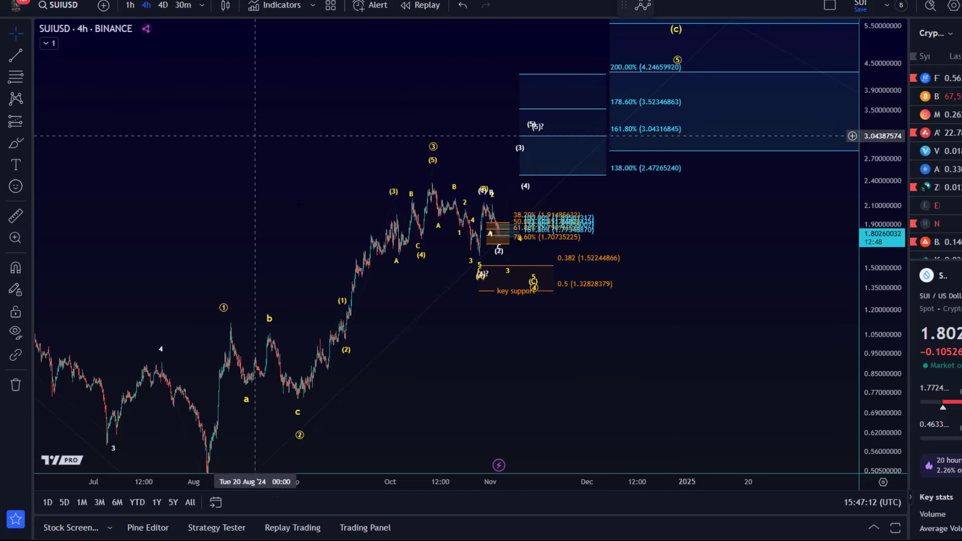
mouse_move(559, 265)
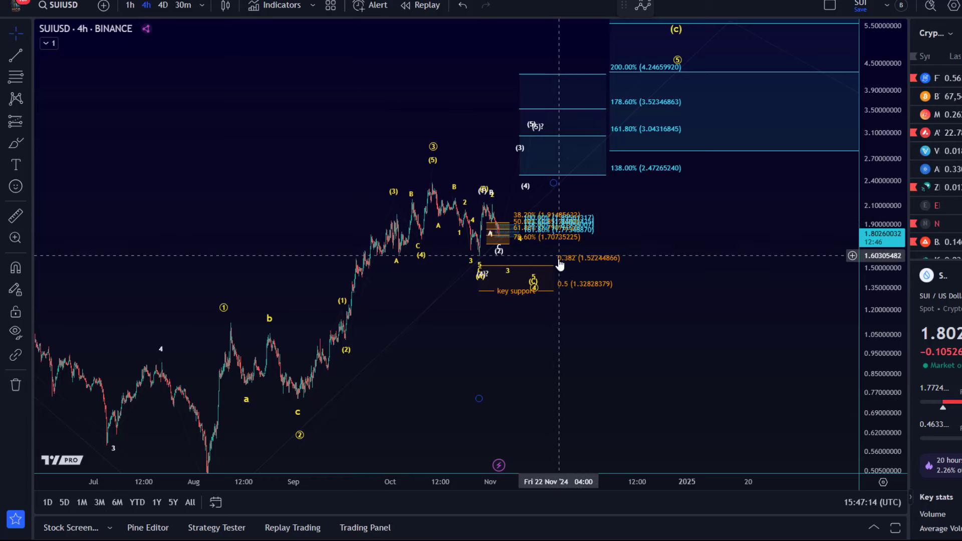
mouse_move(467, 221)
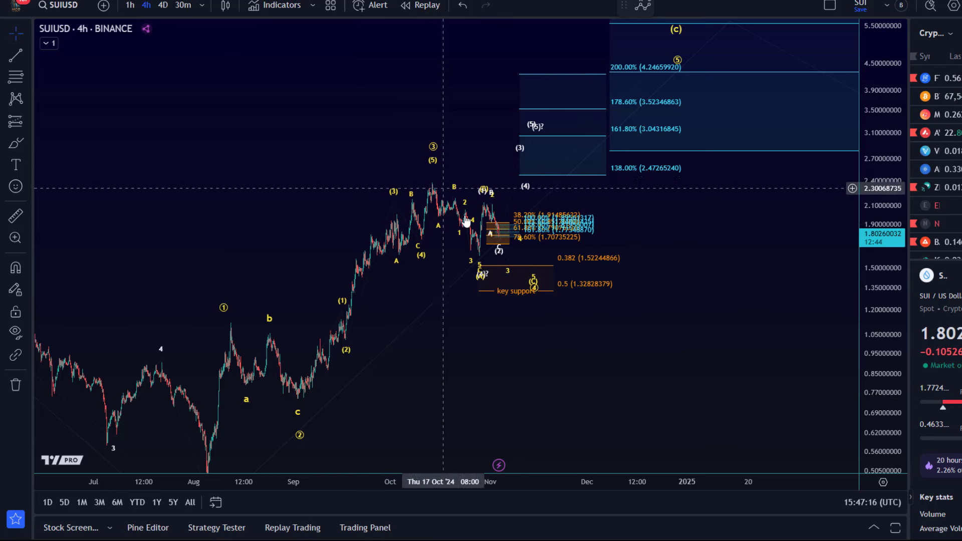
mouse_move(534, 289)
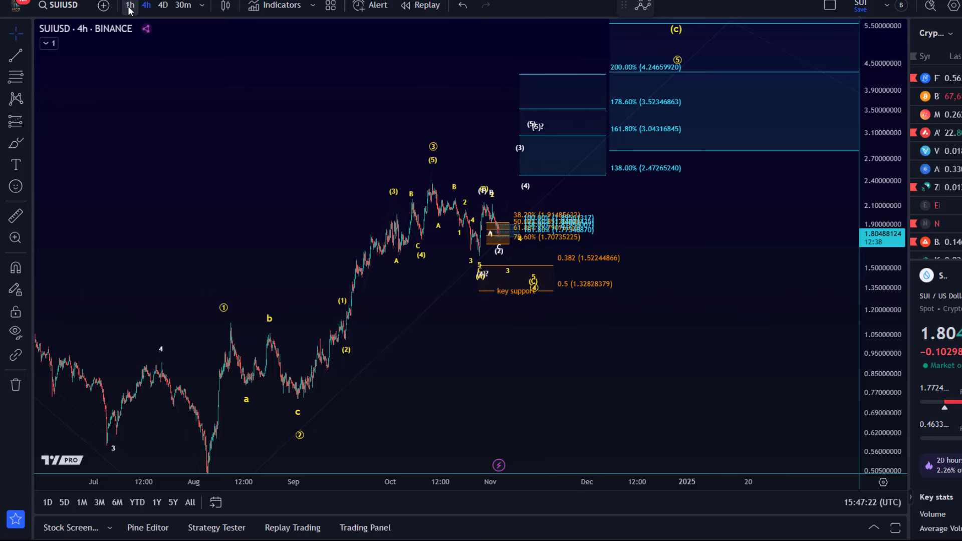
Switch SUIUSD to the 1-hour timeframe and select the drawing ending at wave (C).
left_click(130, 5)
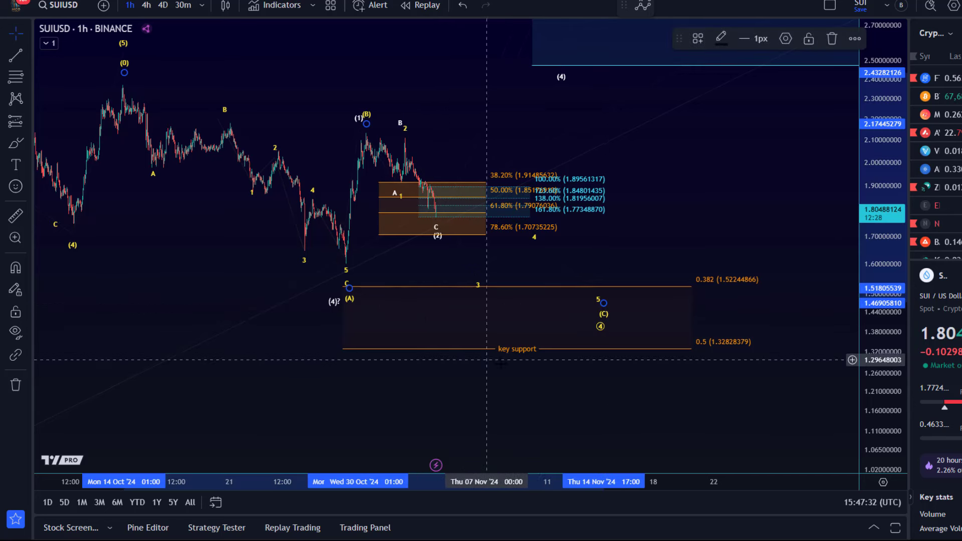
mouse_move(600, 310)
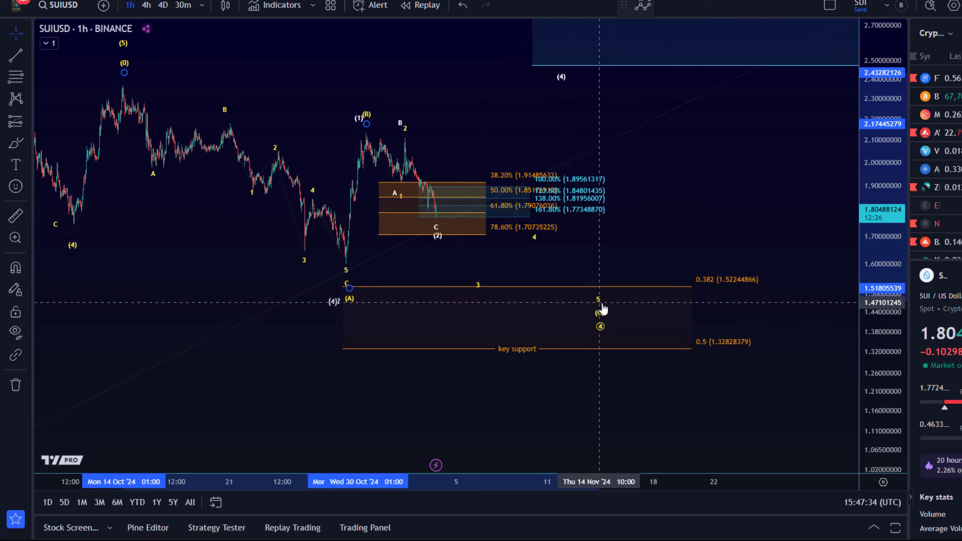
left_click(601, 301)
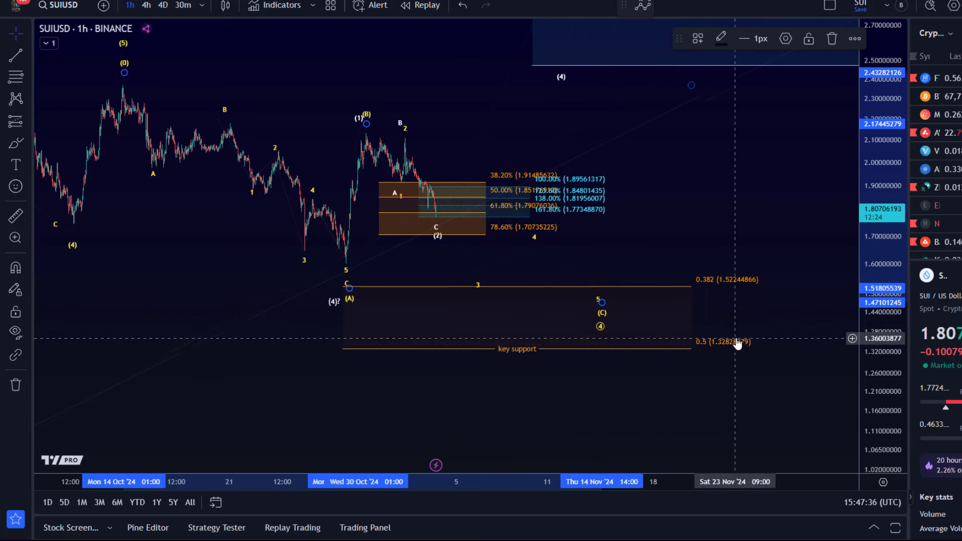
mouse_move(735, 359)
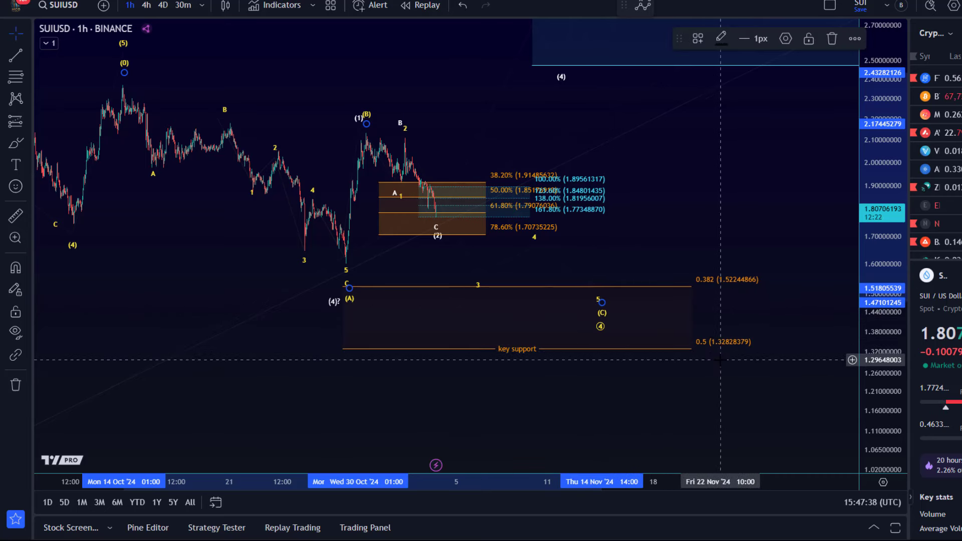